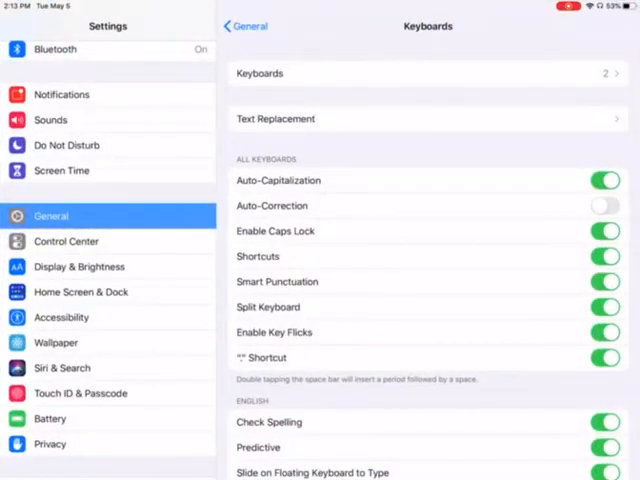
Revisit General > Keyboard to verify Auto-Correction is off, then return to the home screen
{"action": "left_click", "coordinate": [244, 26]}
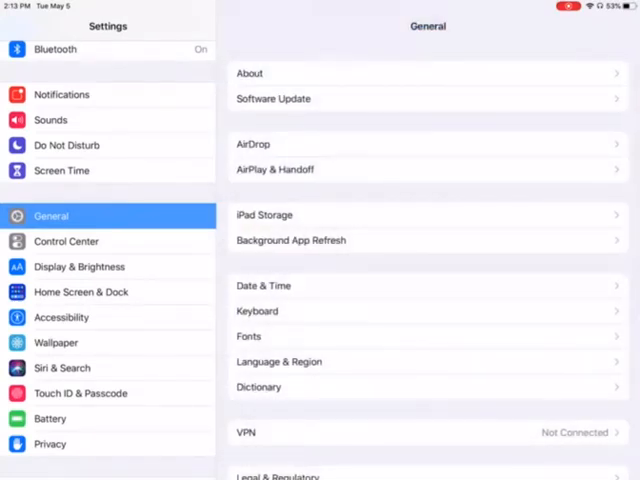
{"action": "left_click", "coordinate": [256, 312]}
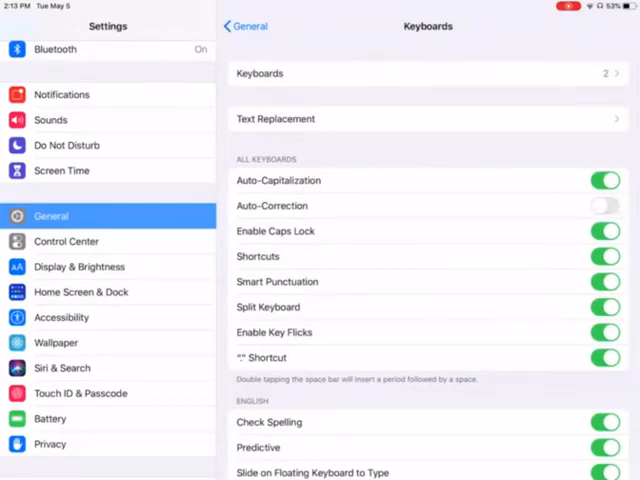
{"action": "key", "text": "home"}
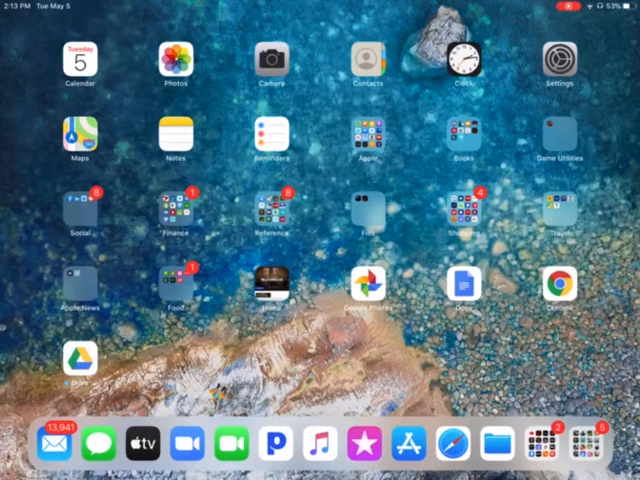